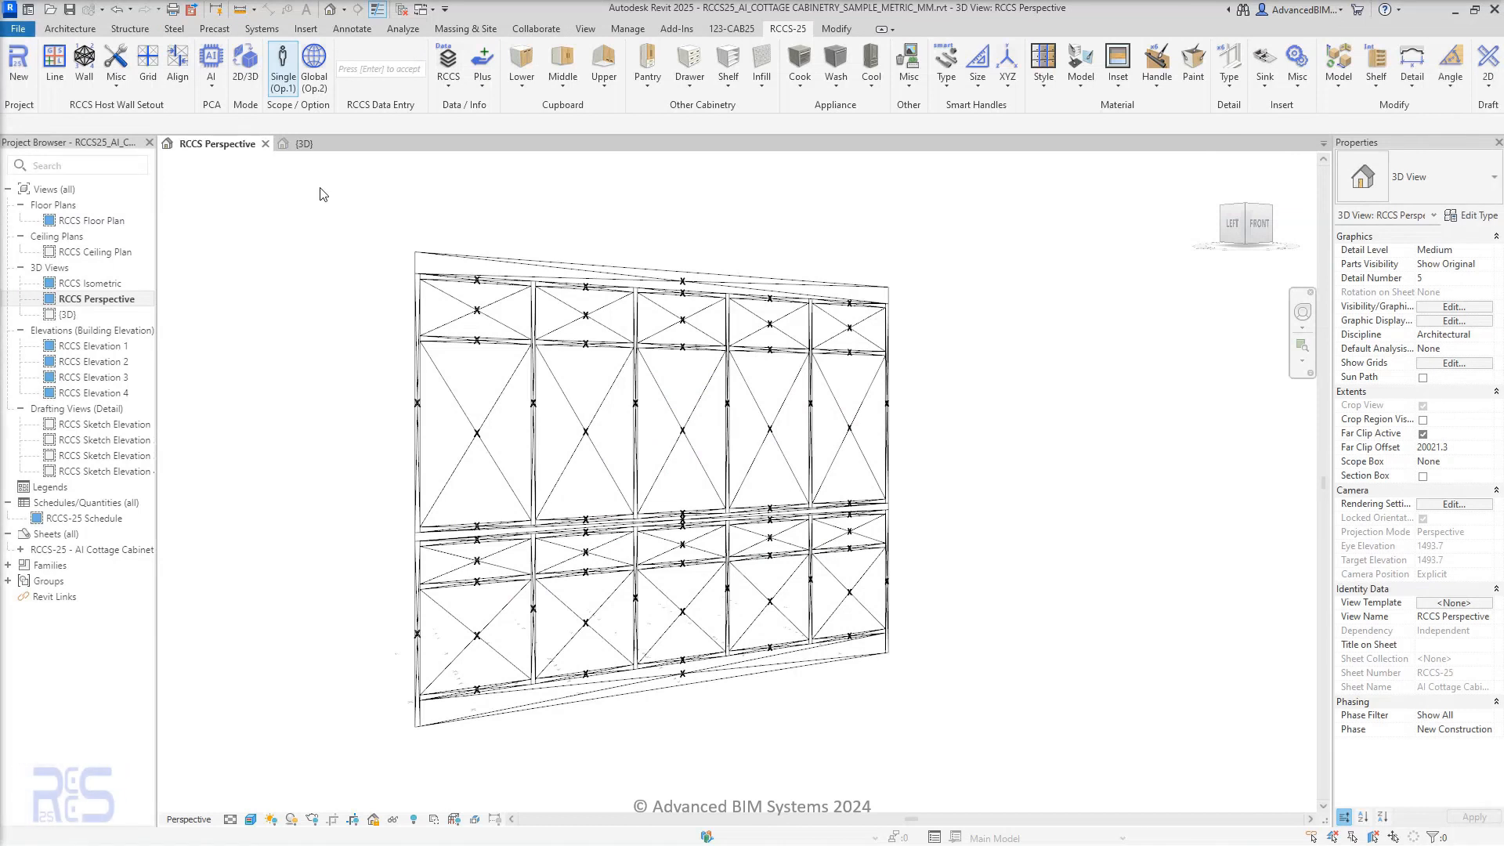
- Generate the cottage cabinetry for the whole sketched wall using the RCCS-25 AI scope option
{"action": "left_click", "coordinate": [313, 67]}
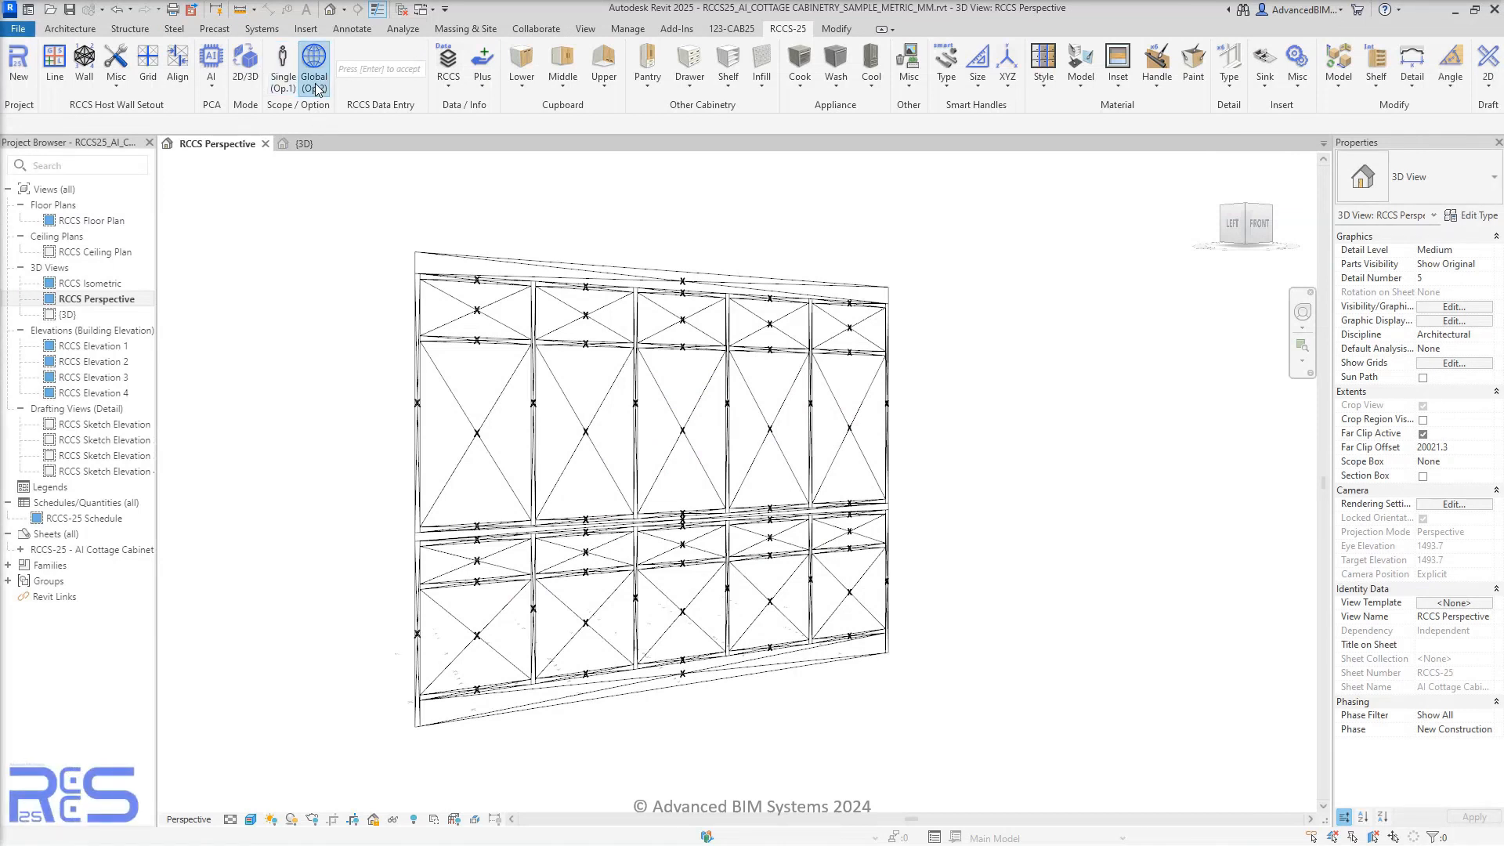
{"action": "left_click", "coordinate": [210, 63]}
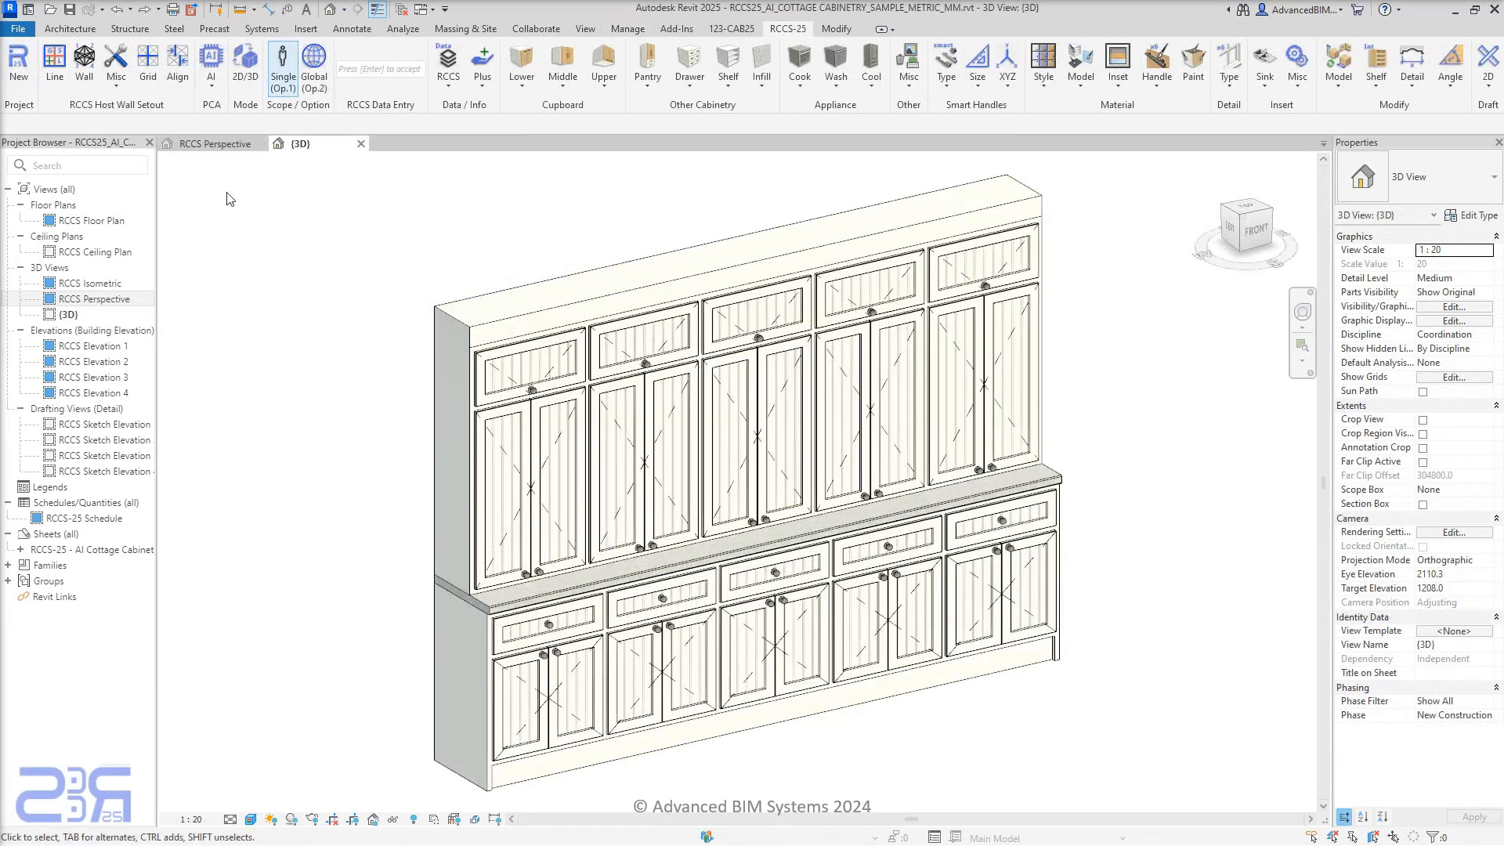
{"action": "left_click", "coordinate": [69, 29]}
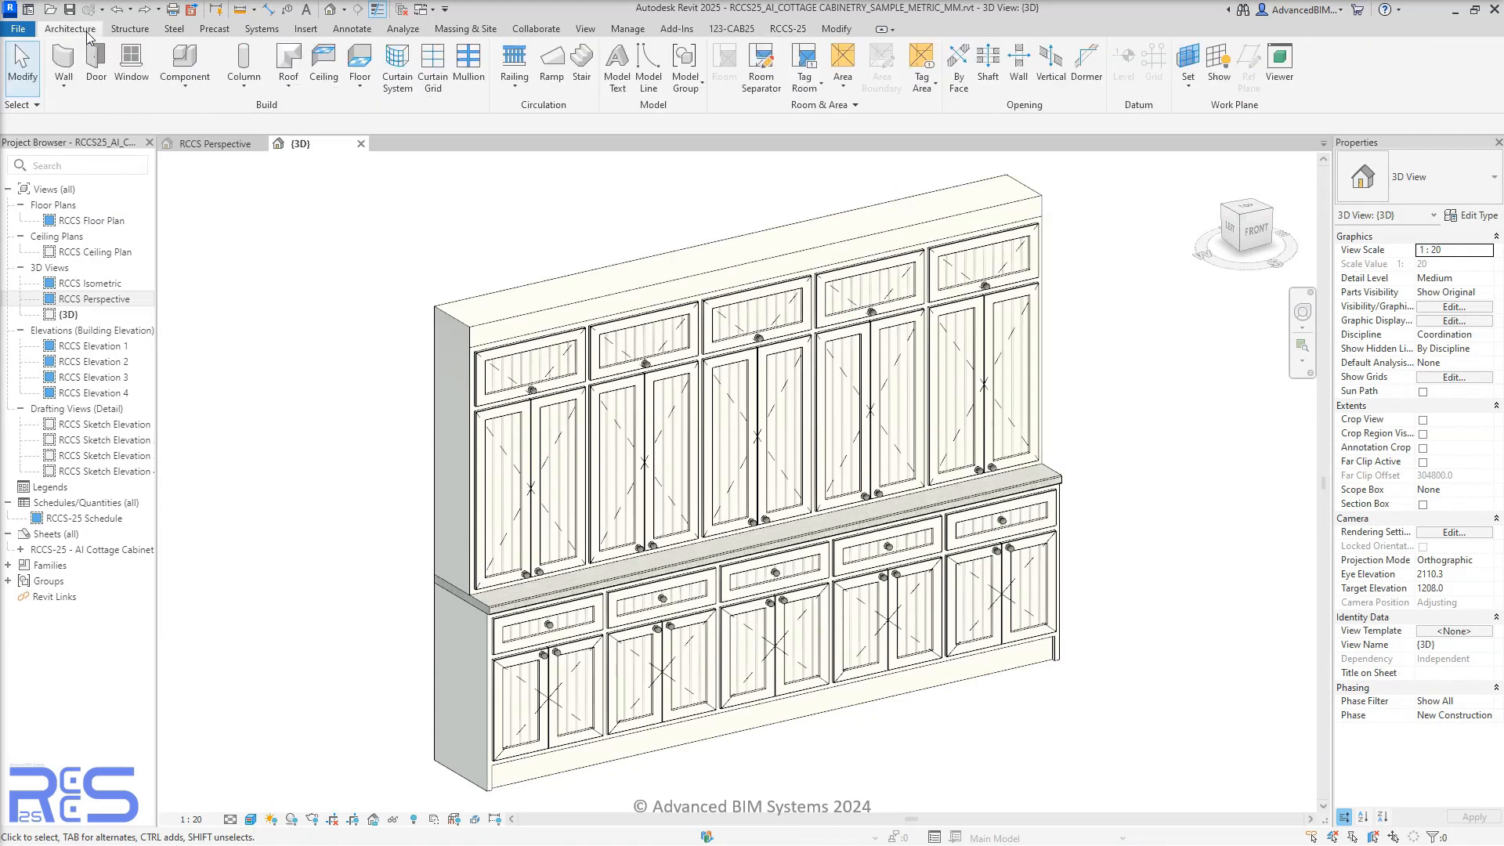
{"action": "left_click", "coordinate": [63, 67]}
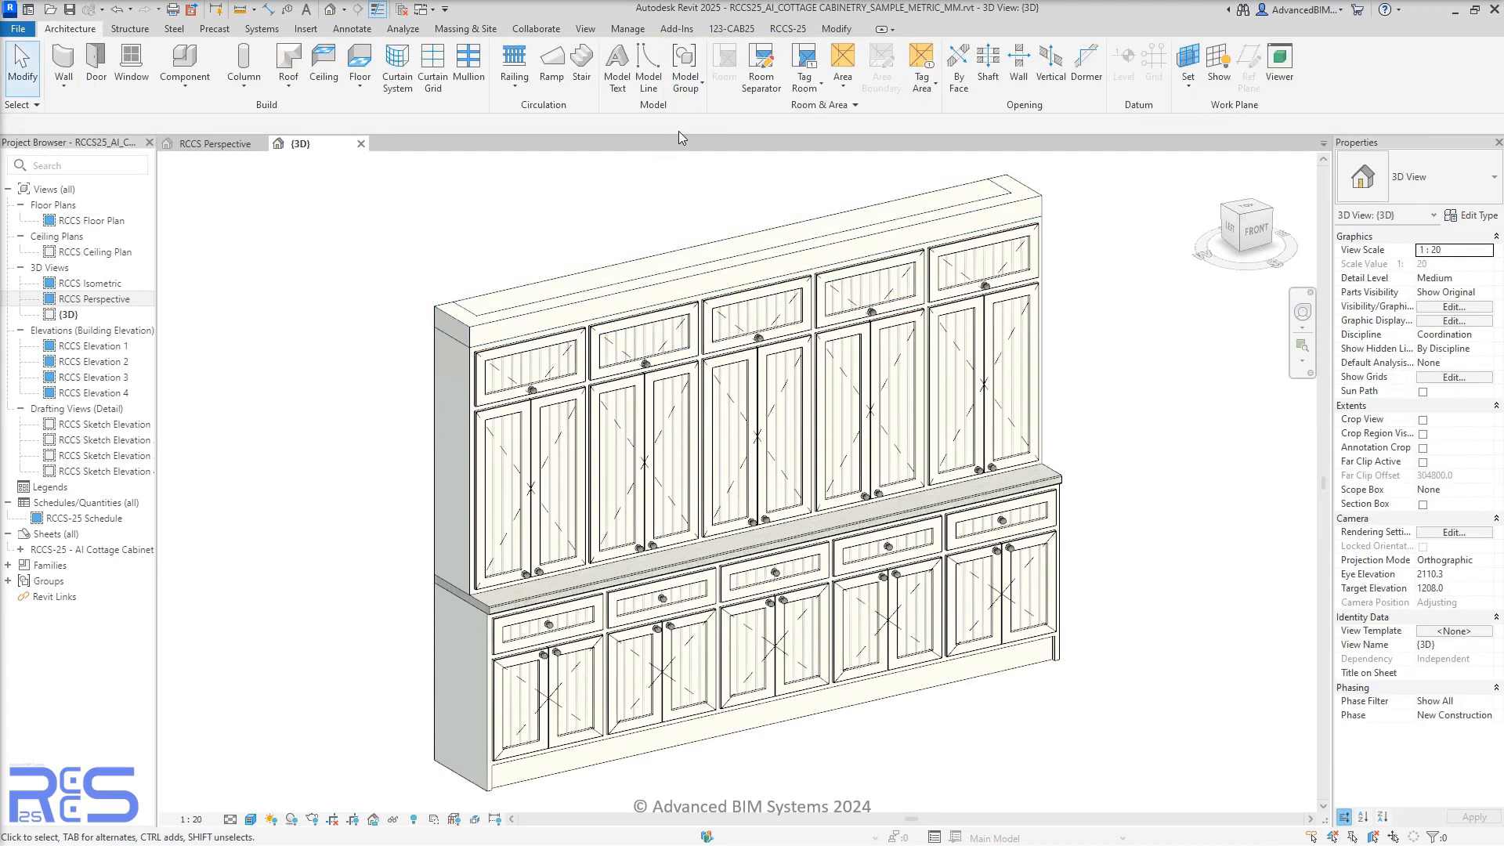
{"action": "left_click", "coordinate": [787, 28]}
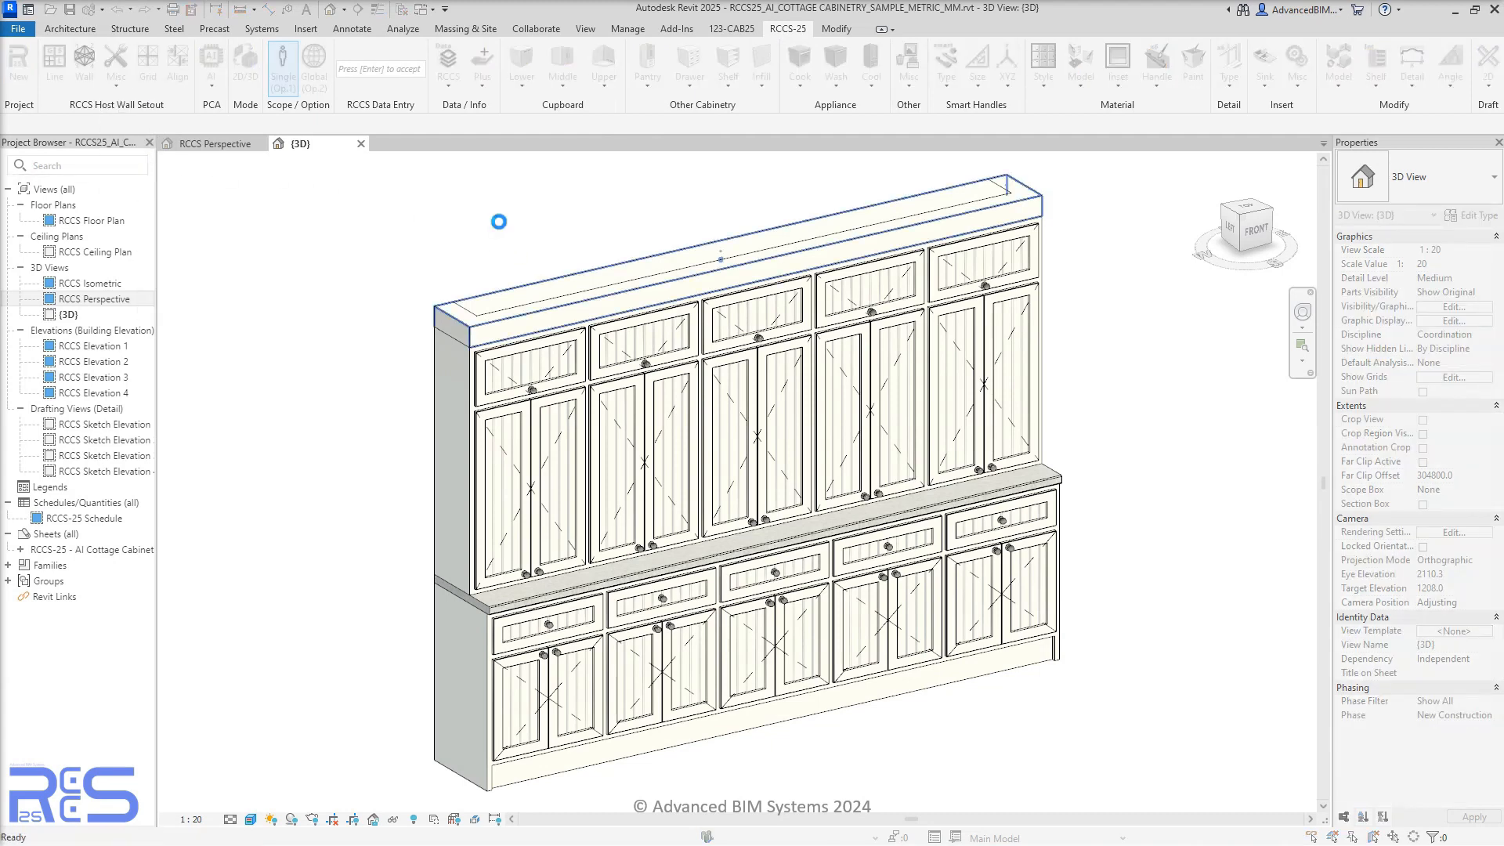
- Start placing a Crown/Cornice wall sweep from the RCCS-25 Misc add-ons
{"action": "left_click", "coordinate": [499, 222]}
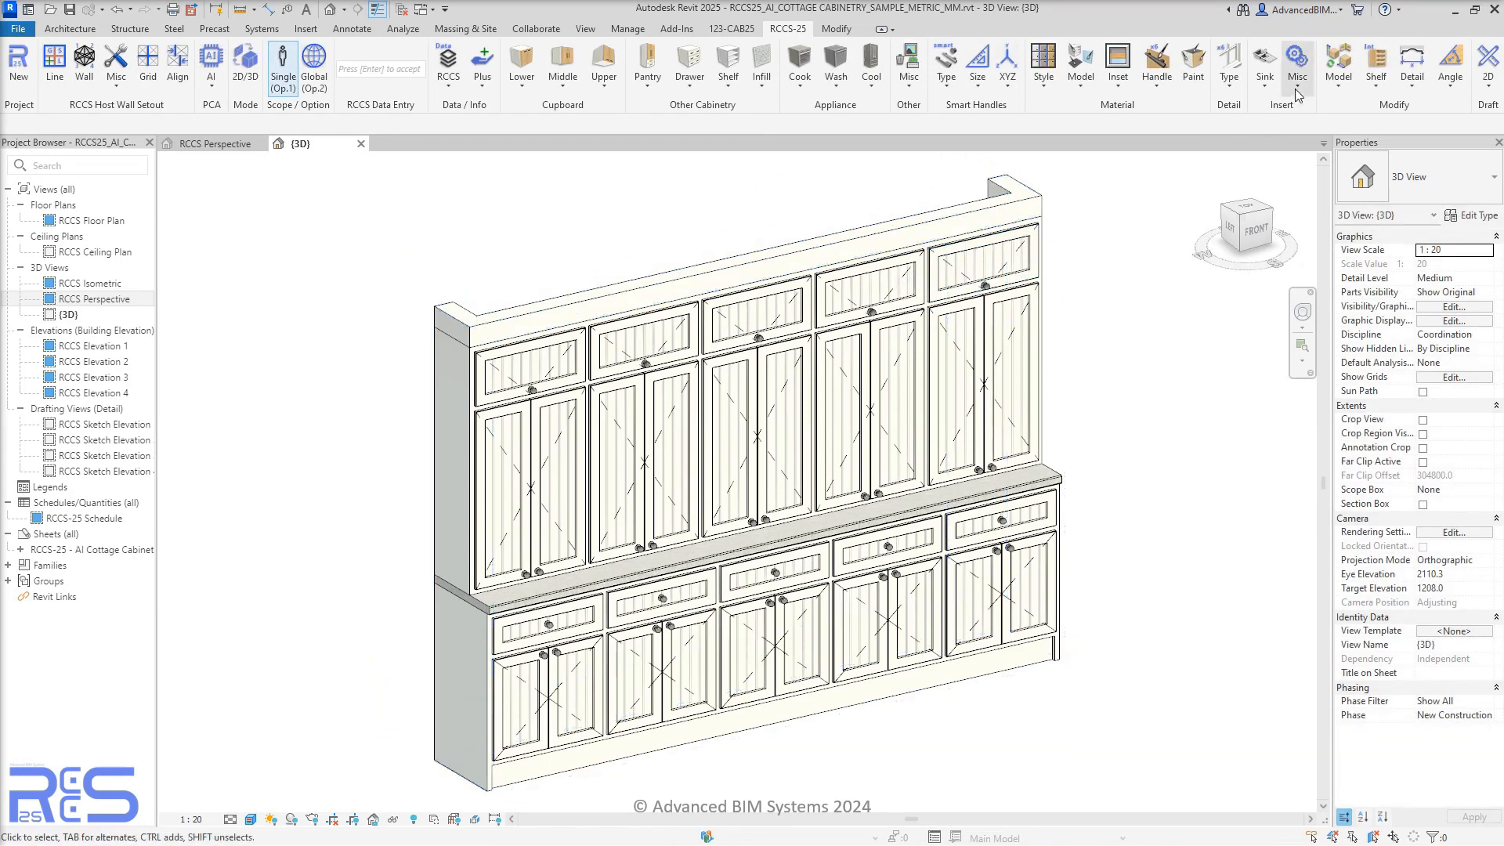
{"action": "left_click", "coordinate": [1298, 67]}
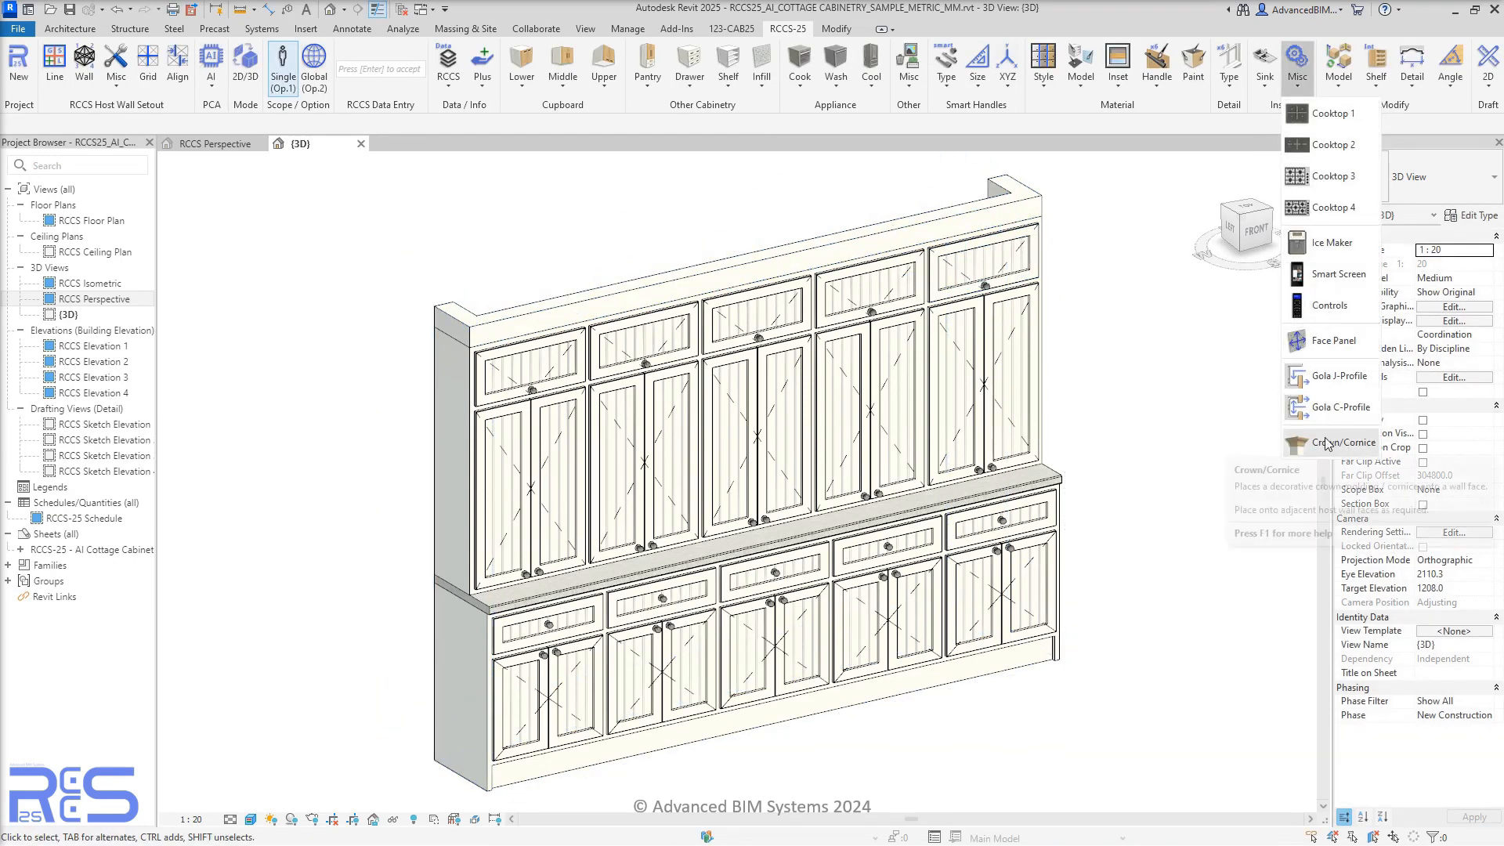
{"action": "left_click", "coordinate": [1345, 442]}
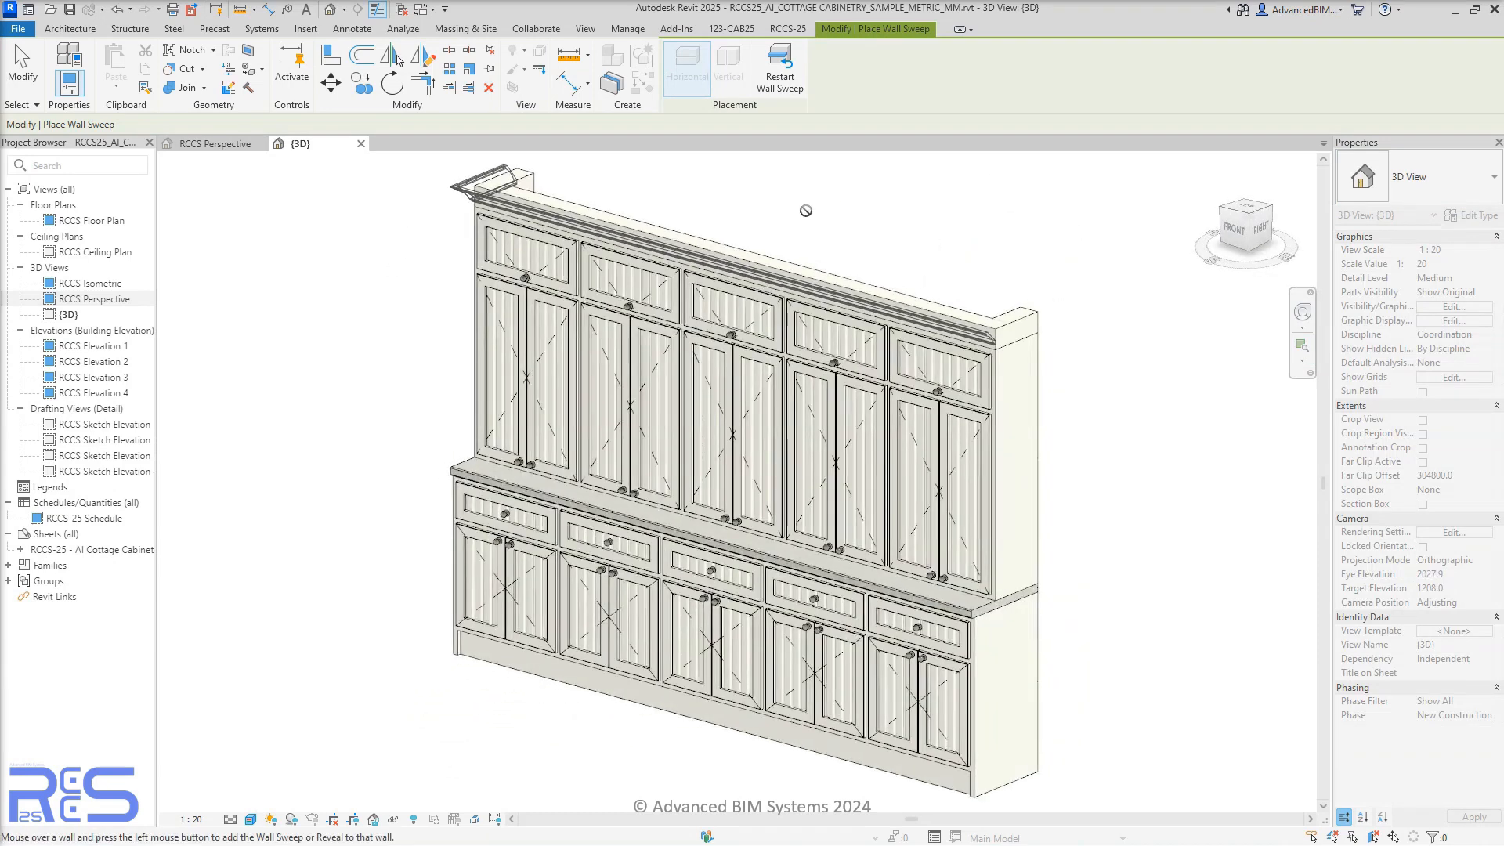
{"action": "mouse_move", "coordinate": [1005, 322]}
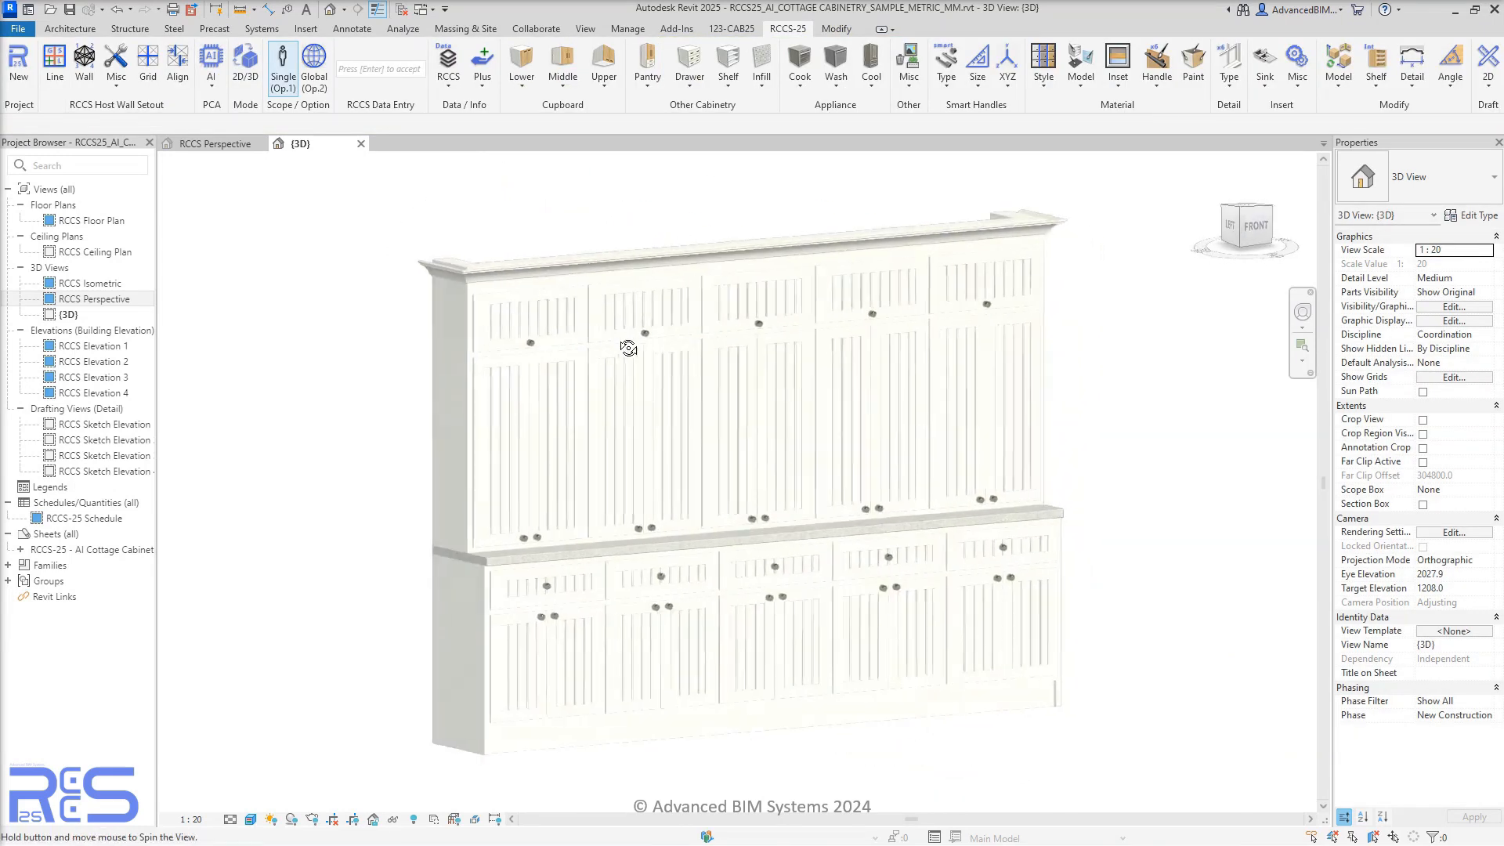
- Apply glazed doors to all upper cabinets with the Global (Op.2) scope
{"action": "left_click", "coordinate": [213, 143]}
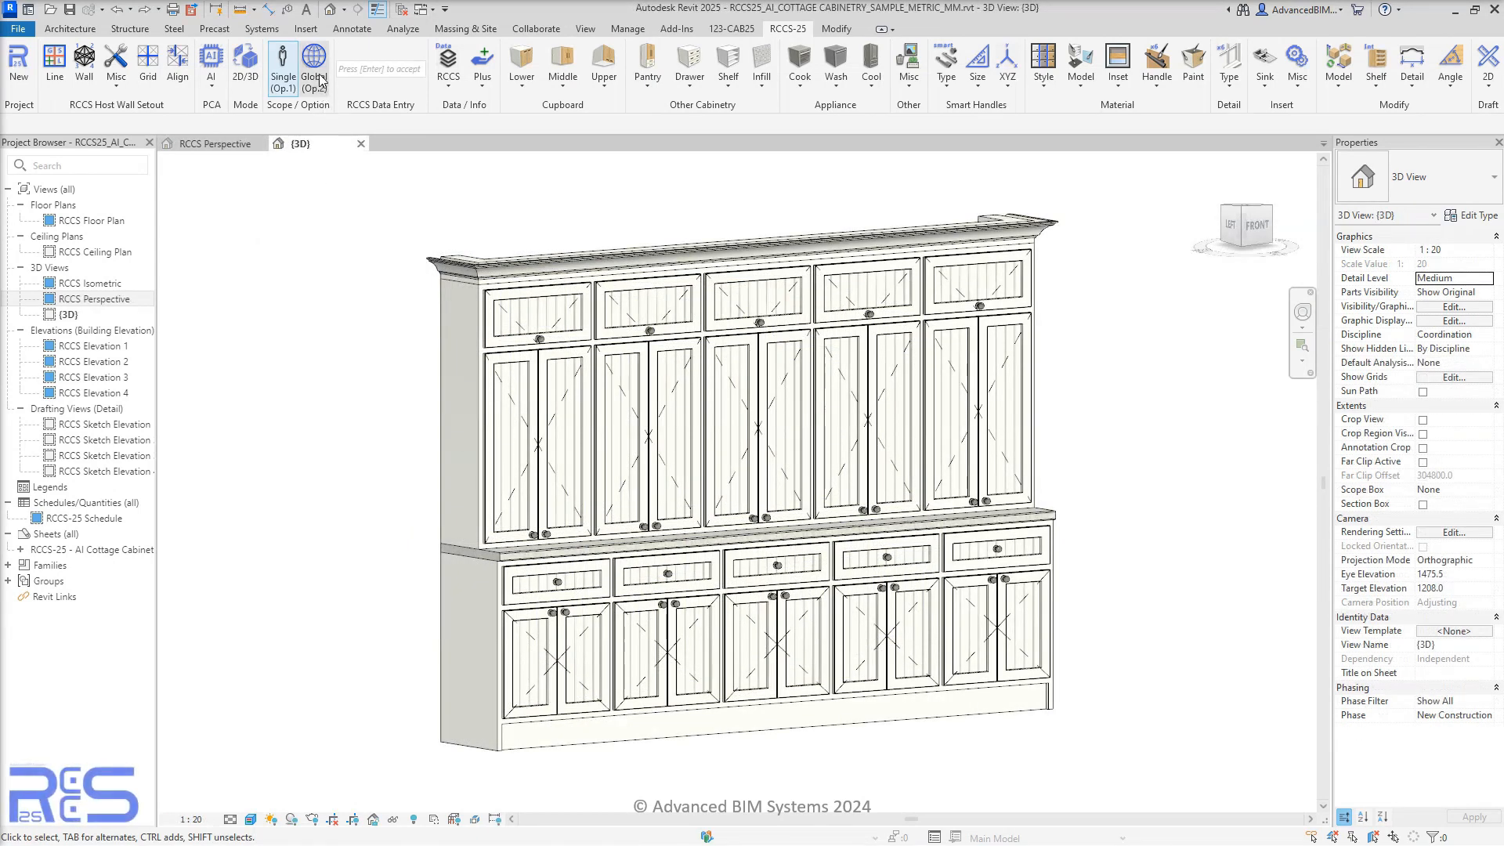
{"action": "left_click", "coordinate": [1118, 65]}
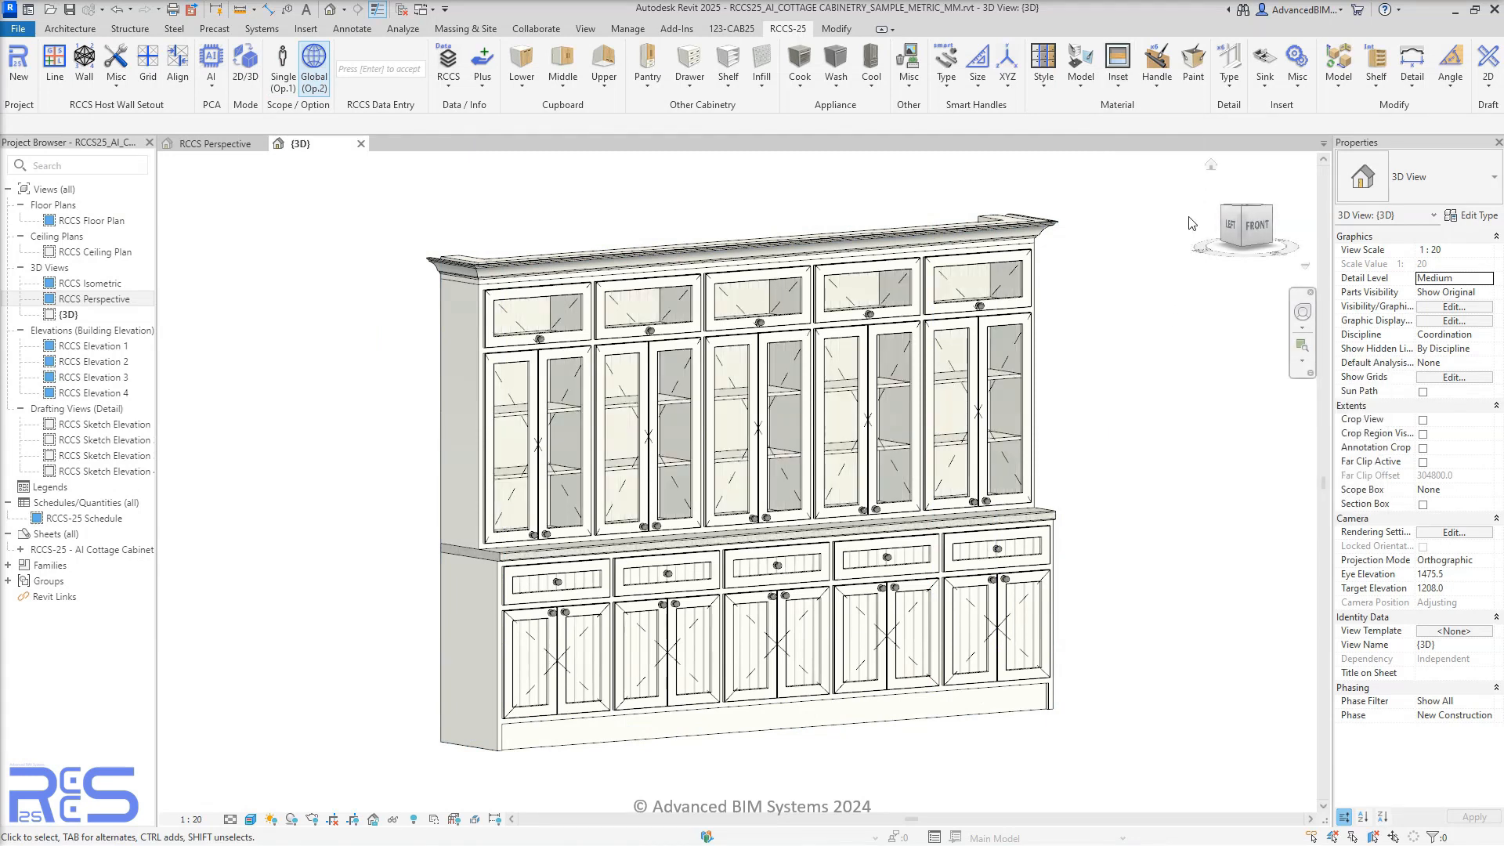
- Add glazing bars to the glass upper doors and set all cabinet handles to Brass
{"action": "left_click", "coordinate": [1229, 65]}
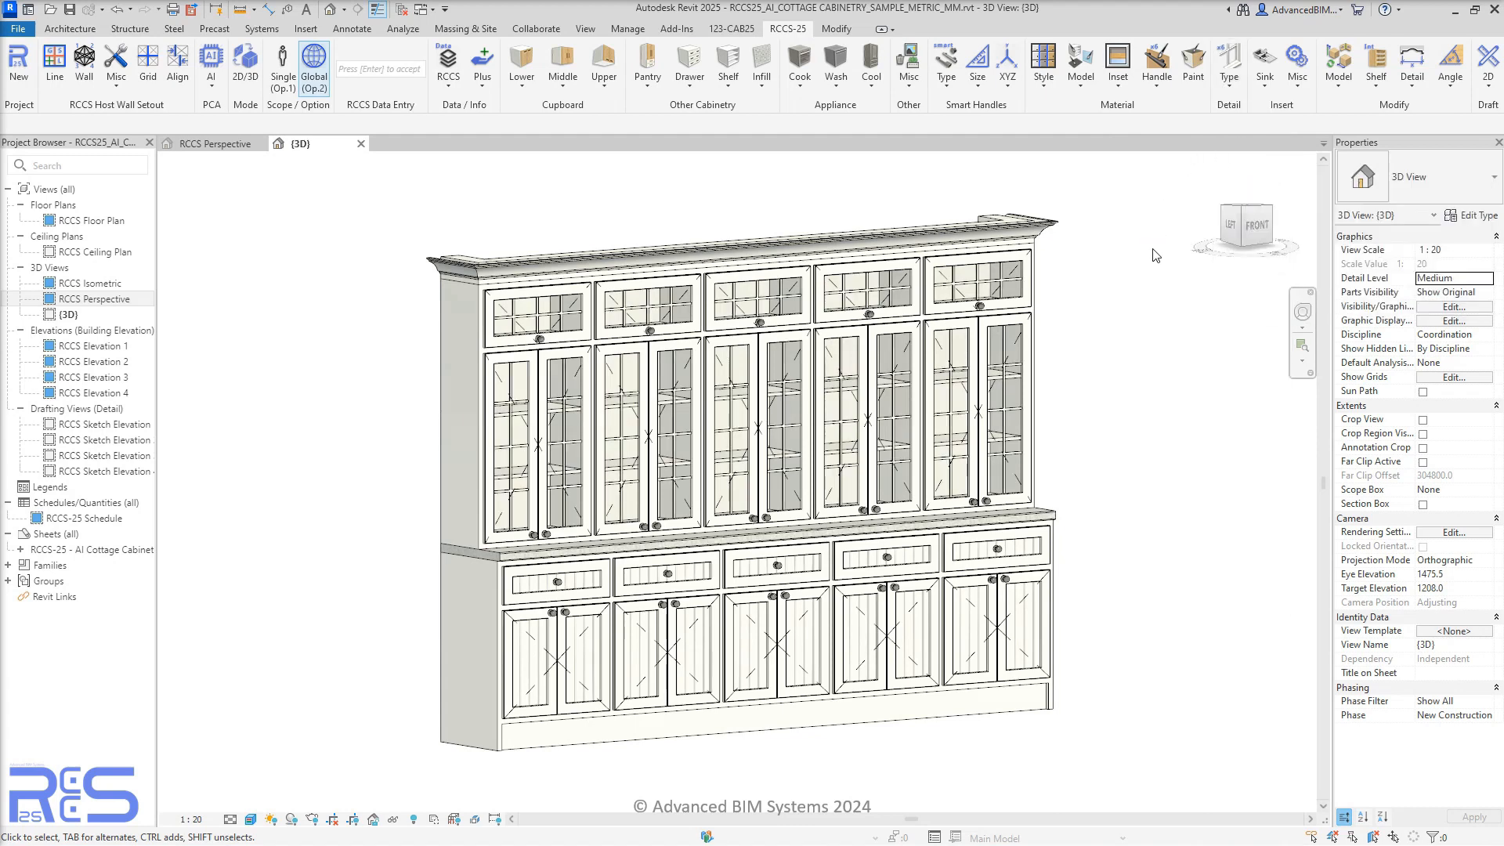
{"action": "left_click", "coordinate": [1157, 67]}
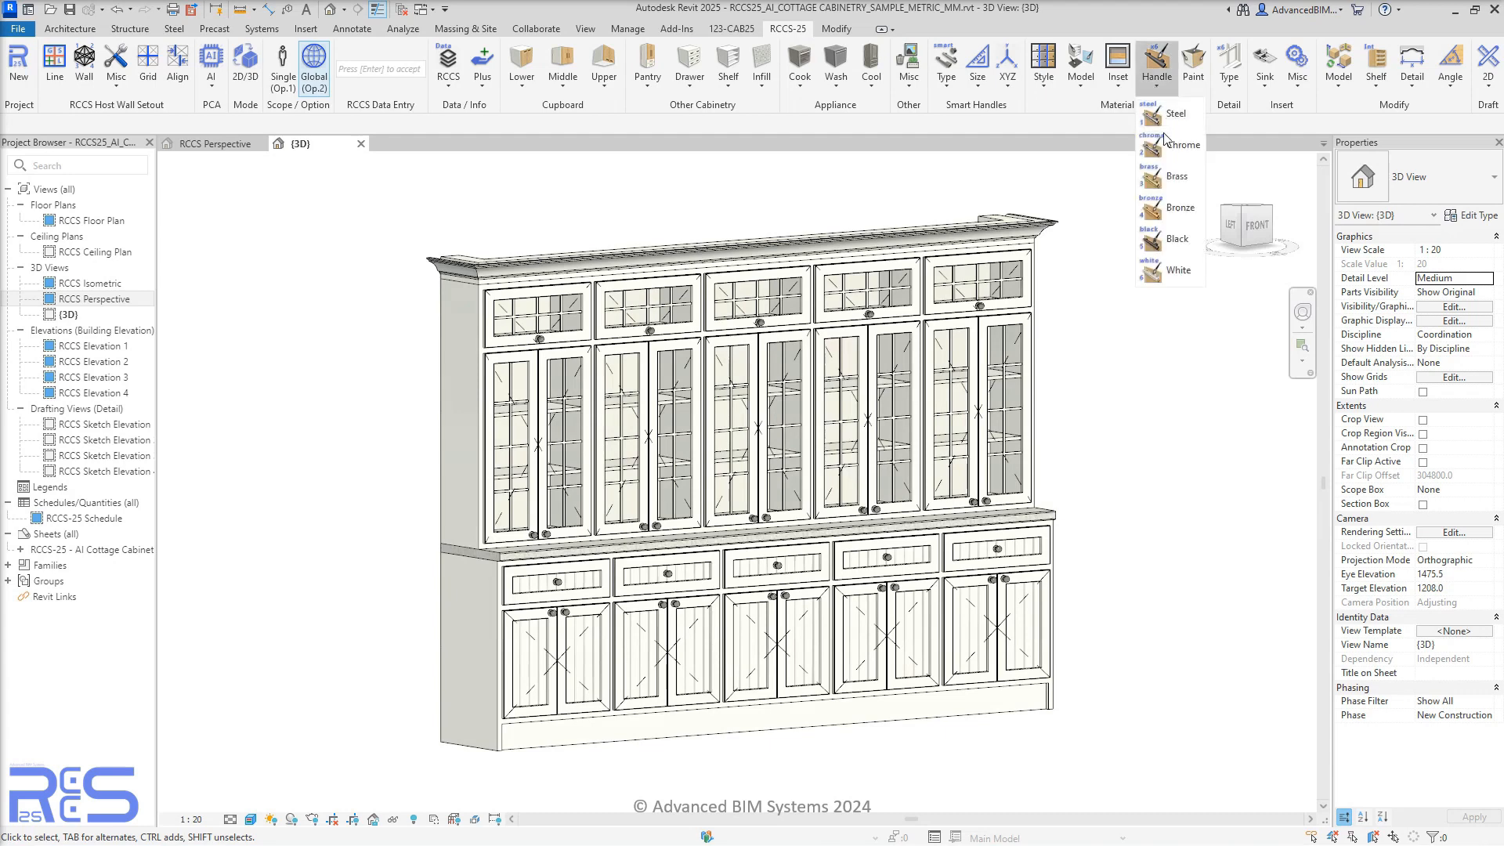
{"action": "left_click", "coordinate": [1177, 144]}
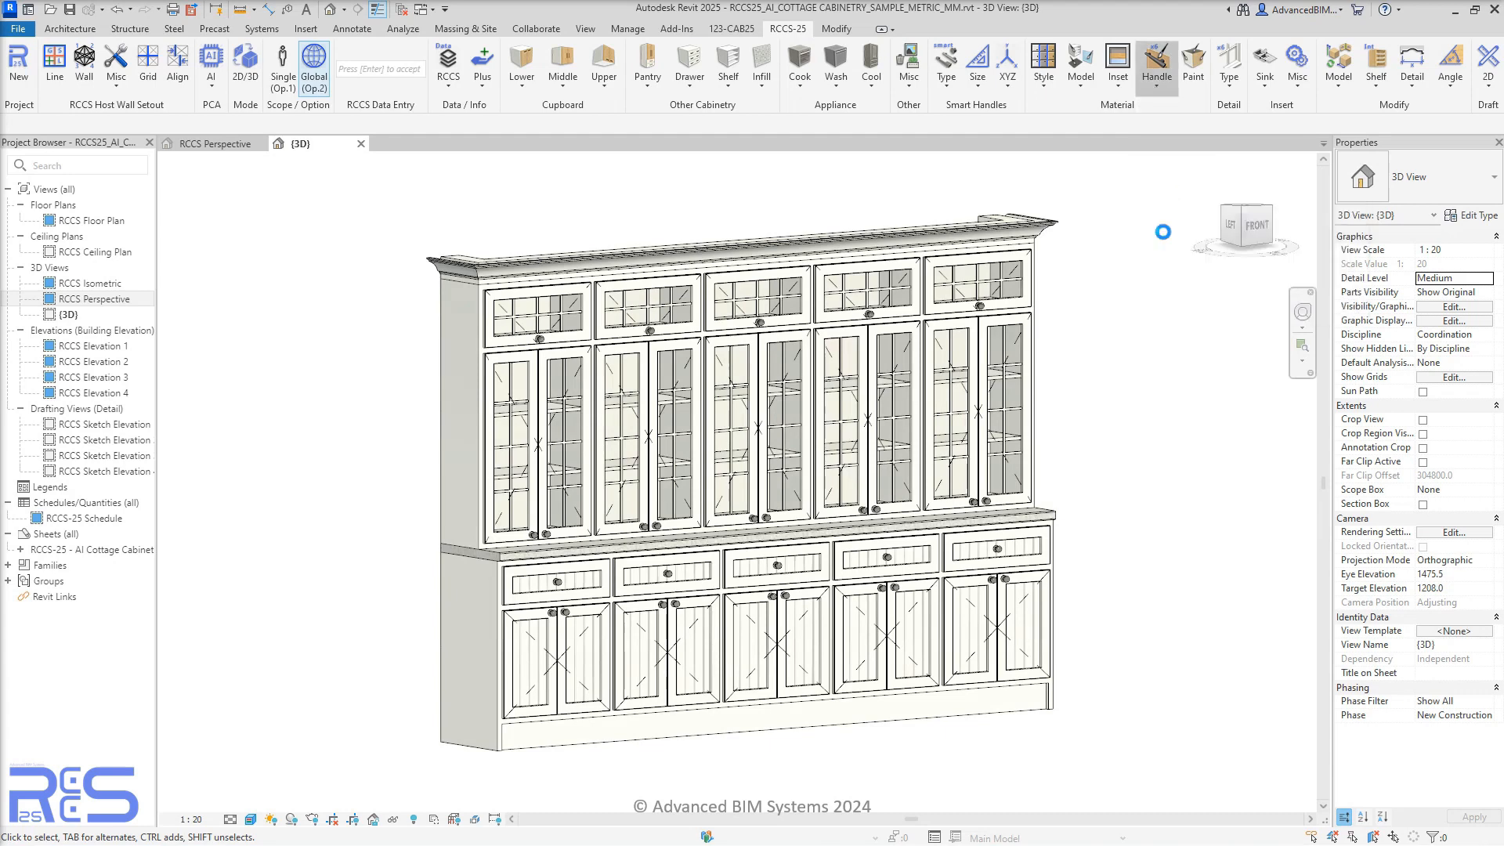